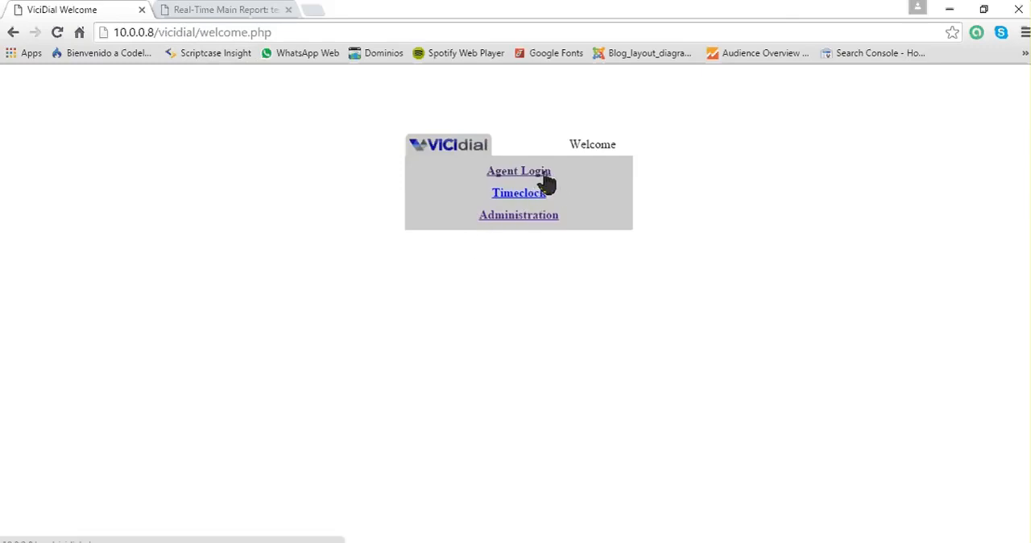
Reach the phone login page from Agent Login with the softphone extension ready to enter.
{"action": "left_click", "coordinate": [519, 171]}
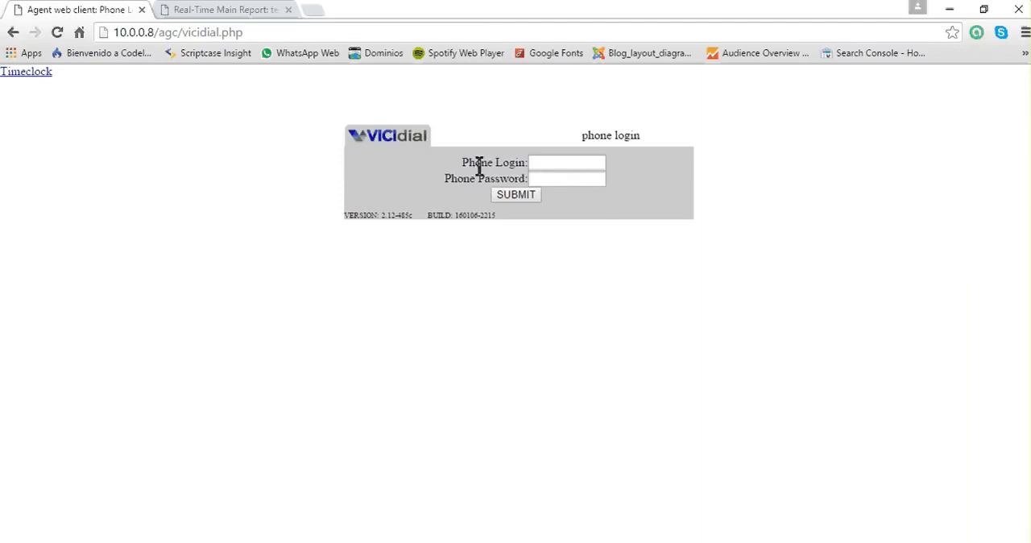
{"action": "mouse_move", "coordinate": [455, 174]}
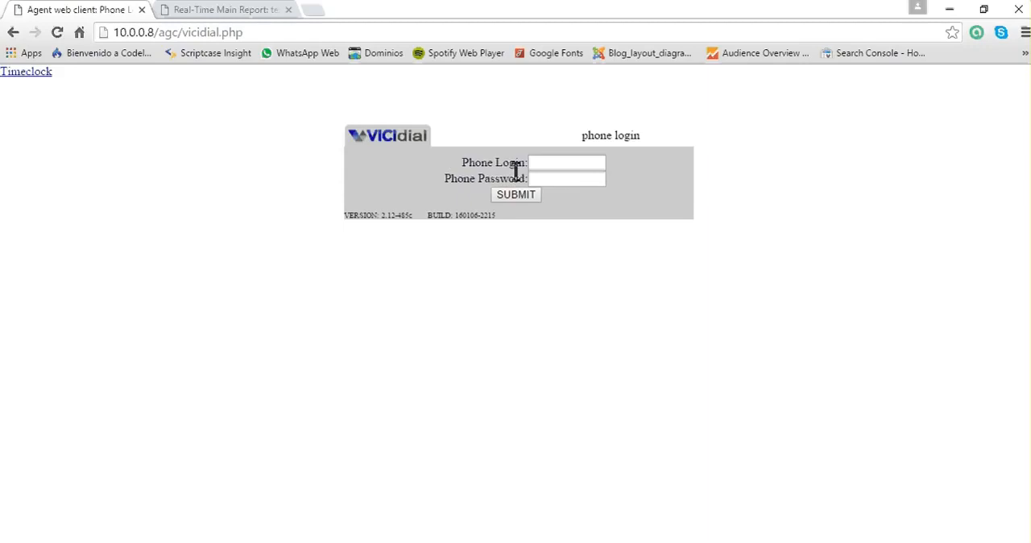
{"action": "mouse_move", "coordinate": [475, 185]}
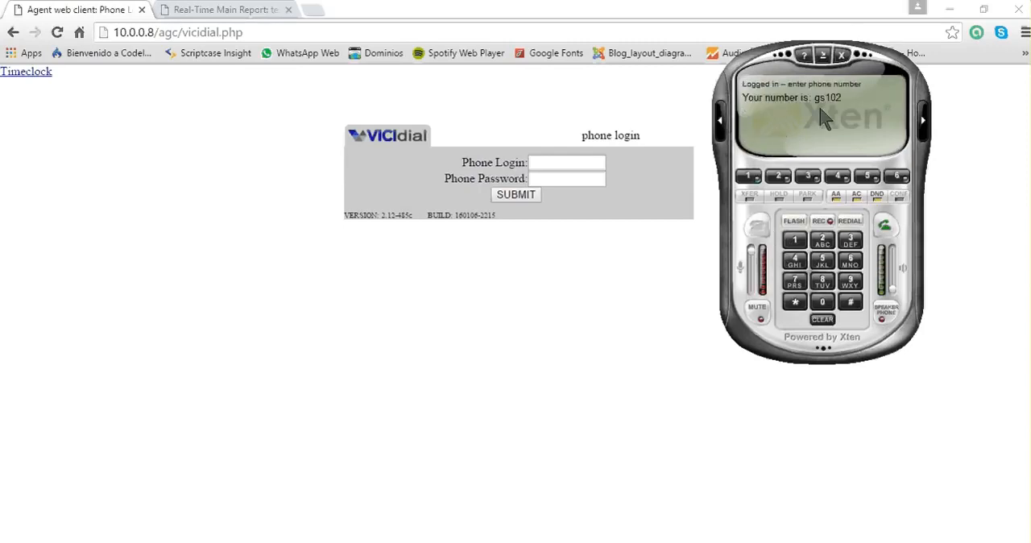
{"action": "mouse_move", "coordinate": [838, 121]}
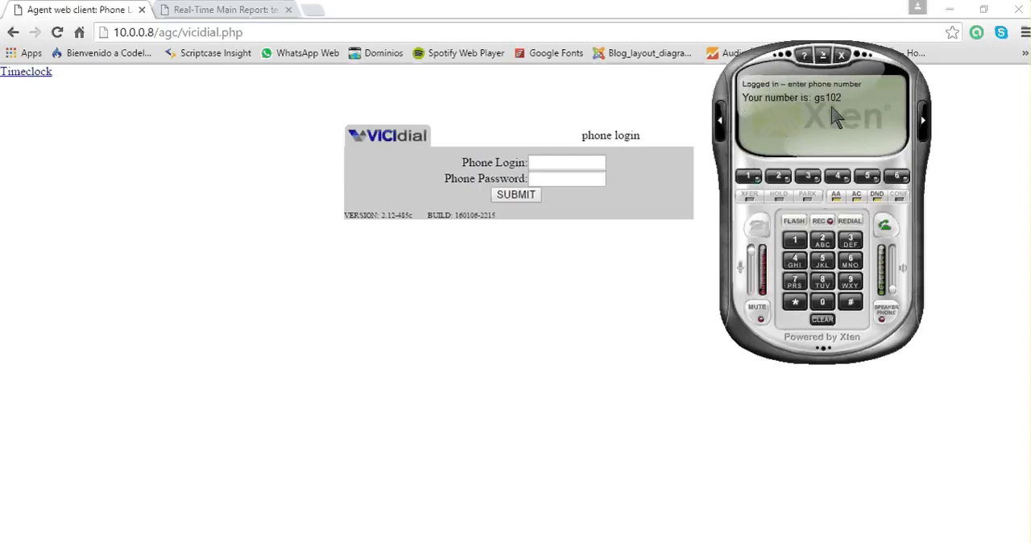
{"action": "mouse_move", "coordinate": [570, 158]}
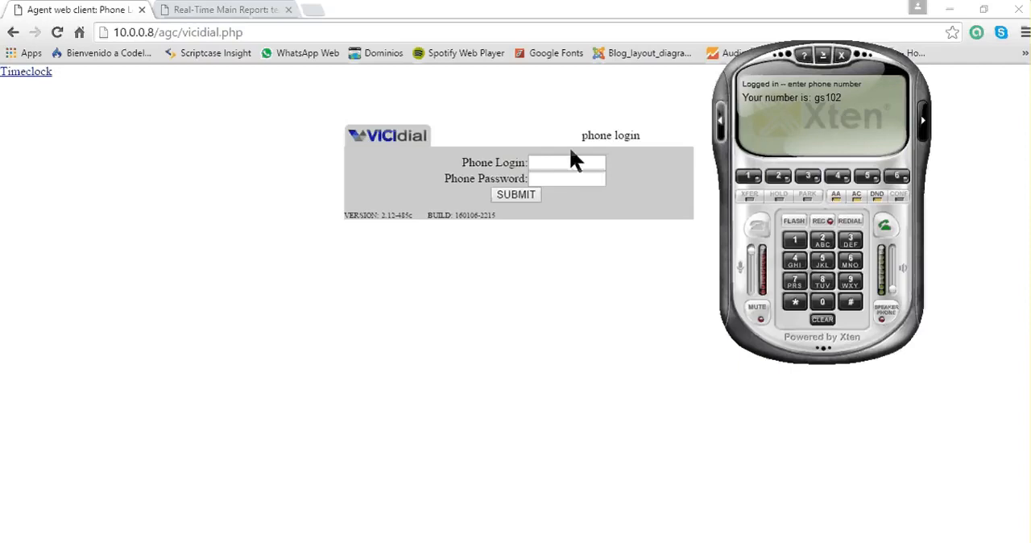
{"action": "left_click", "coordinate": [567, 163]}
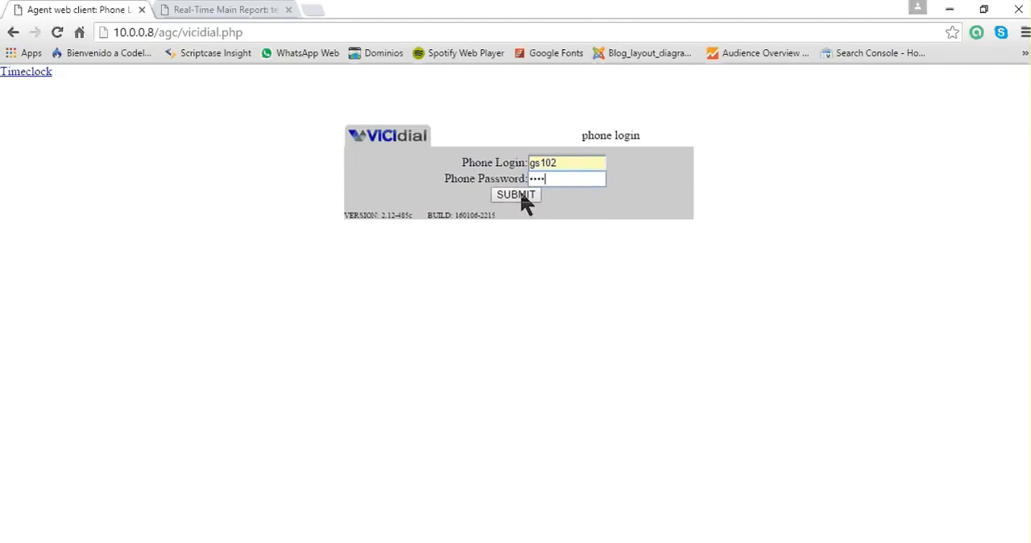
Submit the phone login to reach the campaign login page.
{"action": "left_click", "coordinate": [516, 195]}
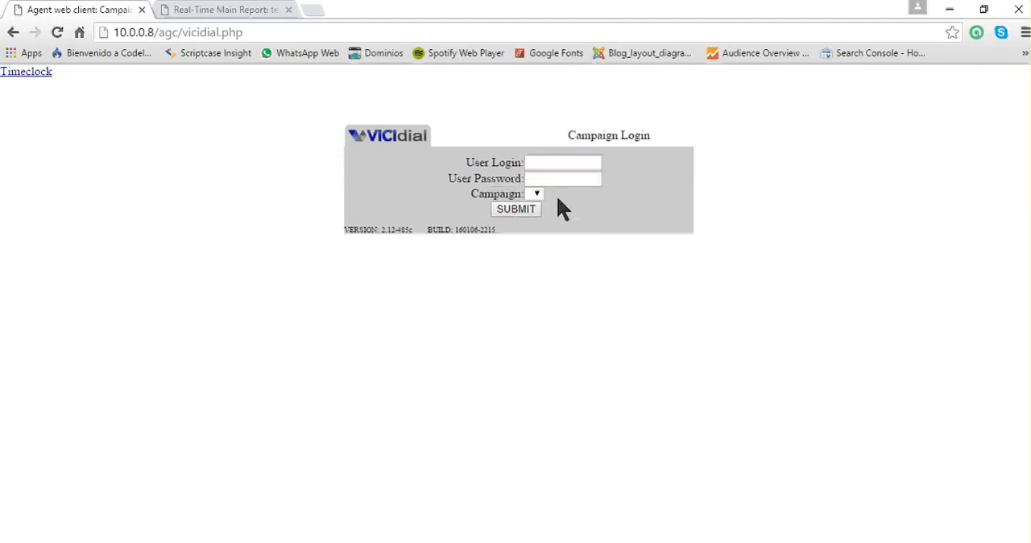
{"action": "left_click", "coordinate": [563, 163]}
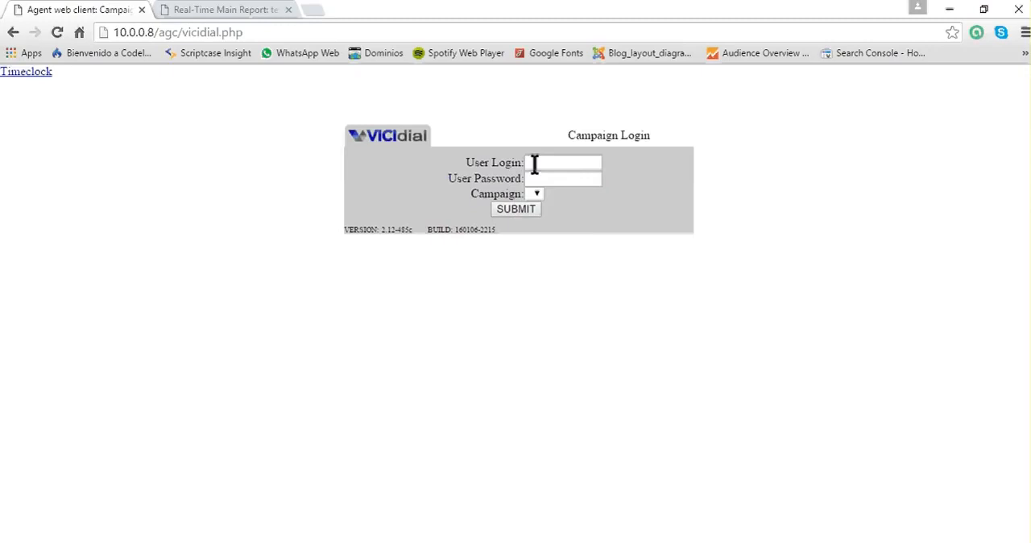
{"action": "mouse_move", "coordinate": [803, 183]}
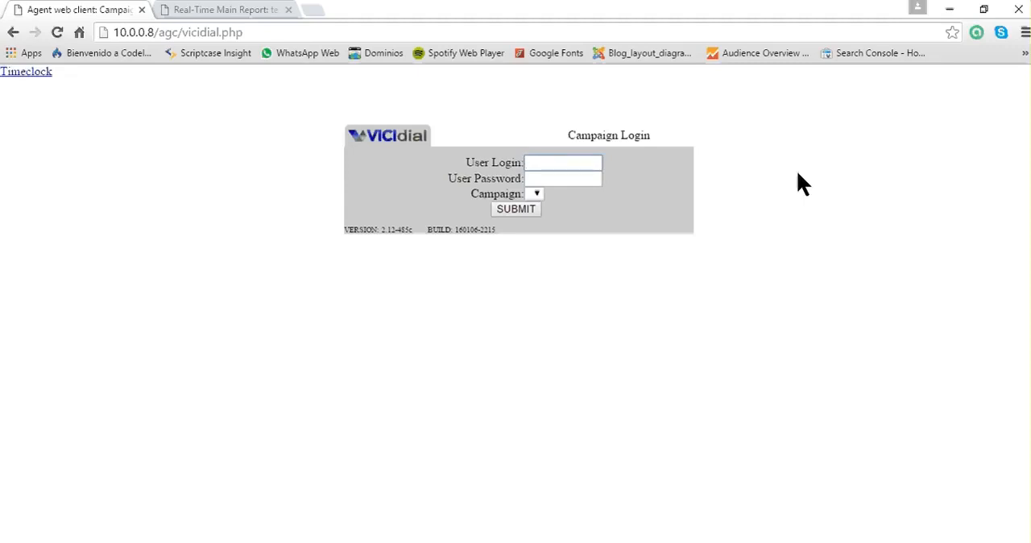
{"action": "type", "text": "a"}
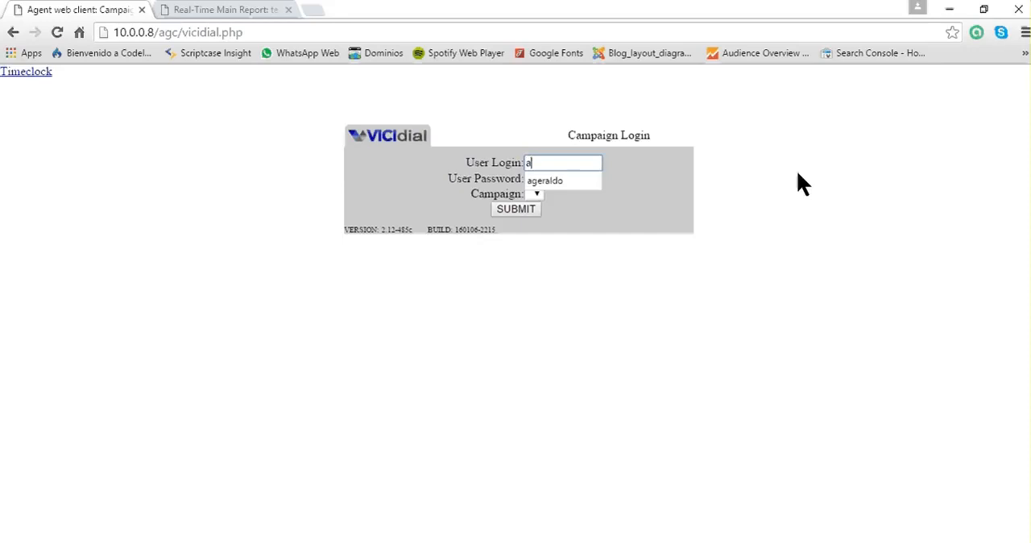
{"action": "type", "text": "geraldo"}
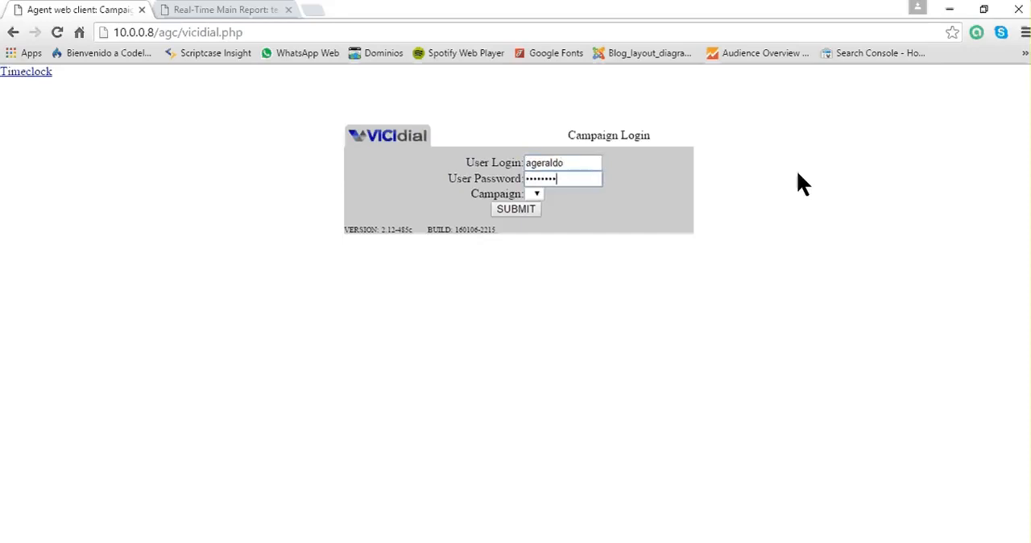
{"action": "mouse_move", "coordinate": [606, 219]}
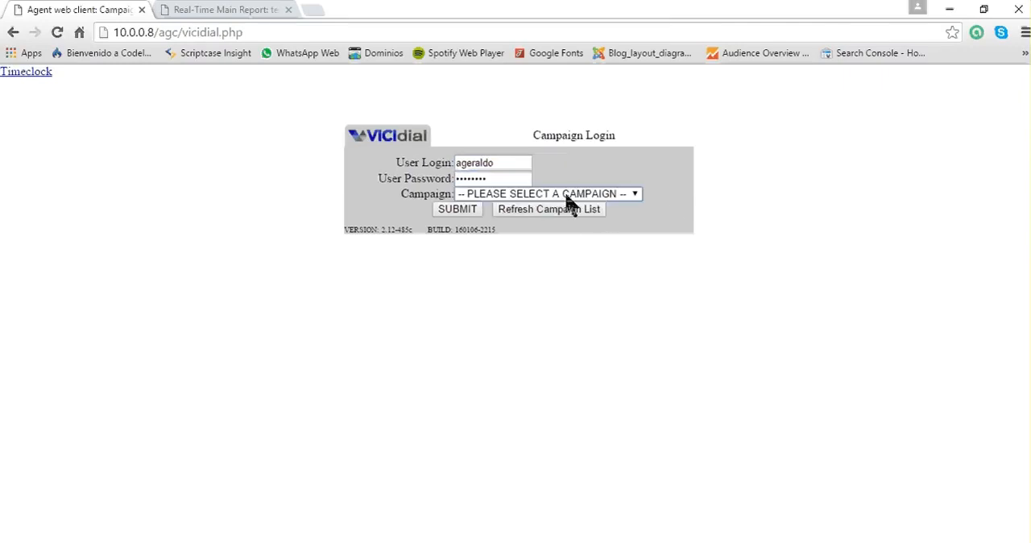
Choose the testcamp - Test Camp campaign and submit the campaign login.
{"action": "left_click", "coordinate": [548, 193]}
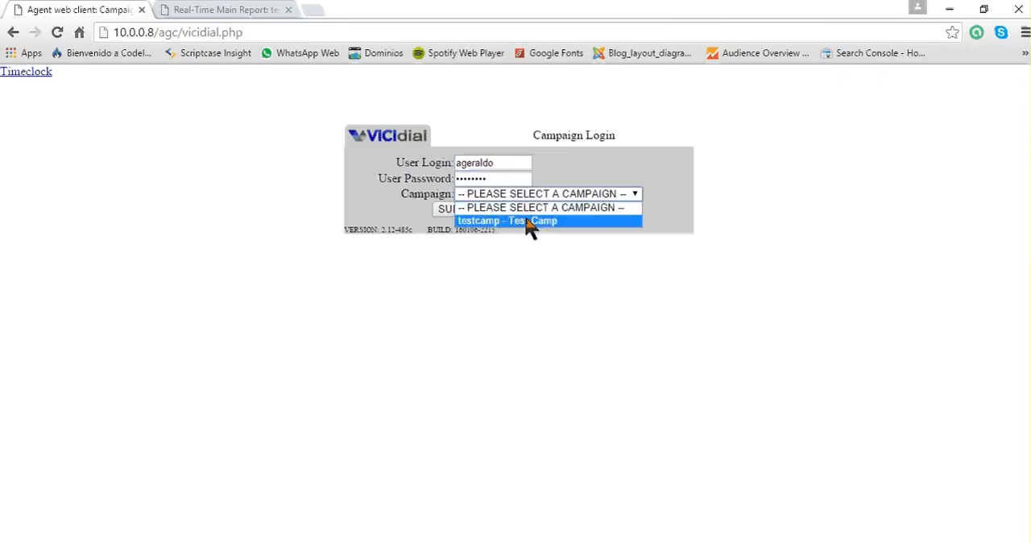
{"action": "left_click", "coordinate": [515, 221]}
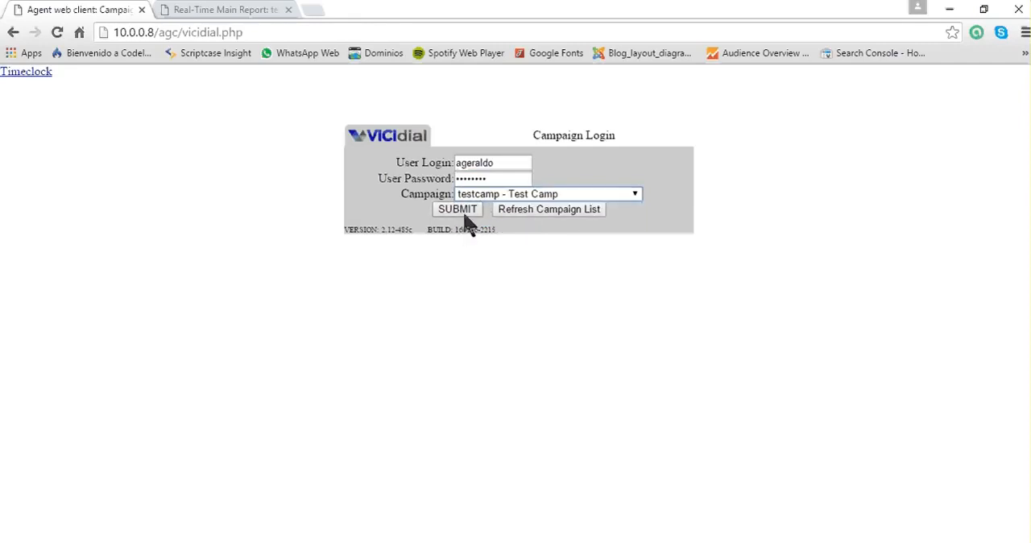
{"action": "left_click", "coordinate": [458, 210]}
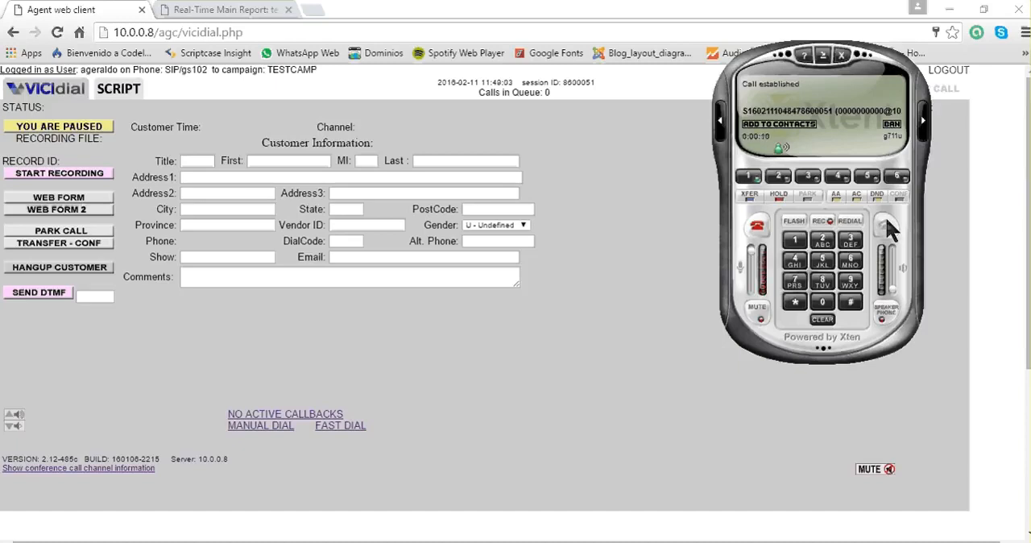
{"action": "mouse_move", "coordinate": [654, 128]}
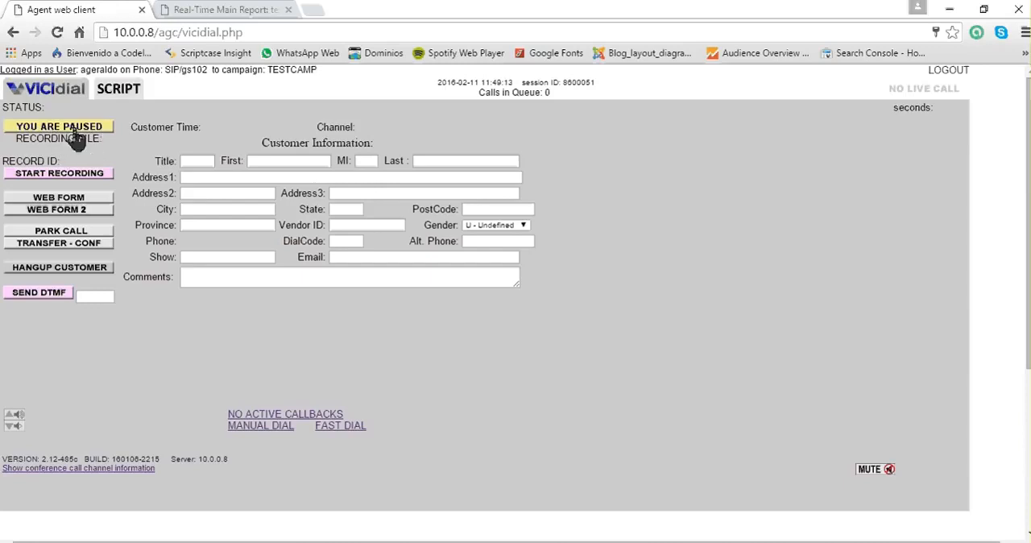
Switch the agent from YOU ARE PAUSED to active on TESTCAMP to await calls.
{"action": "left_click", "coordinate": [58, 126]}
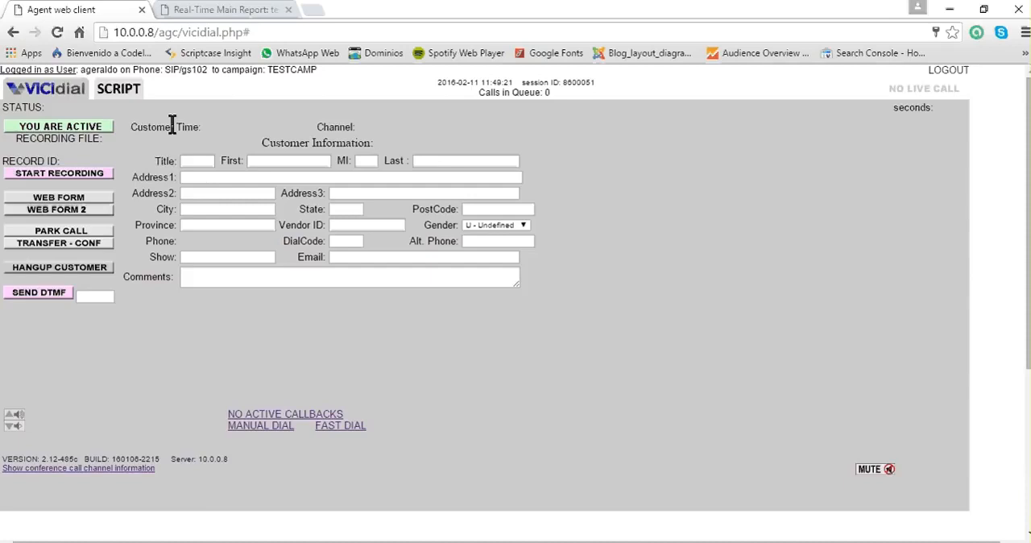
{"action": "mouse_move", "coordinate": [135, 177]}
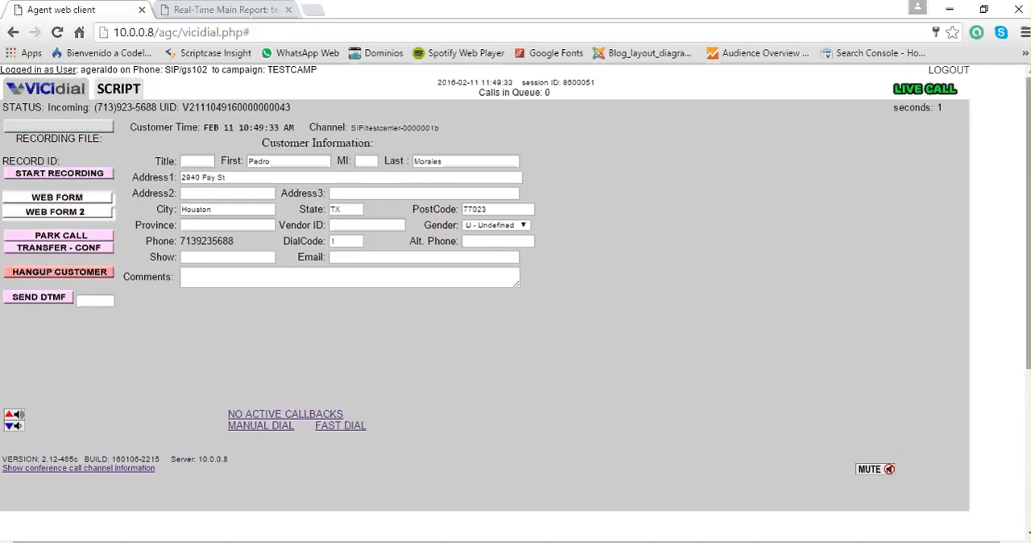
{"action": "mouse_move", "coordinate": [653, 297]}
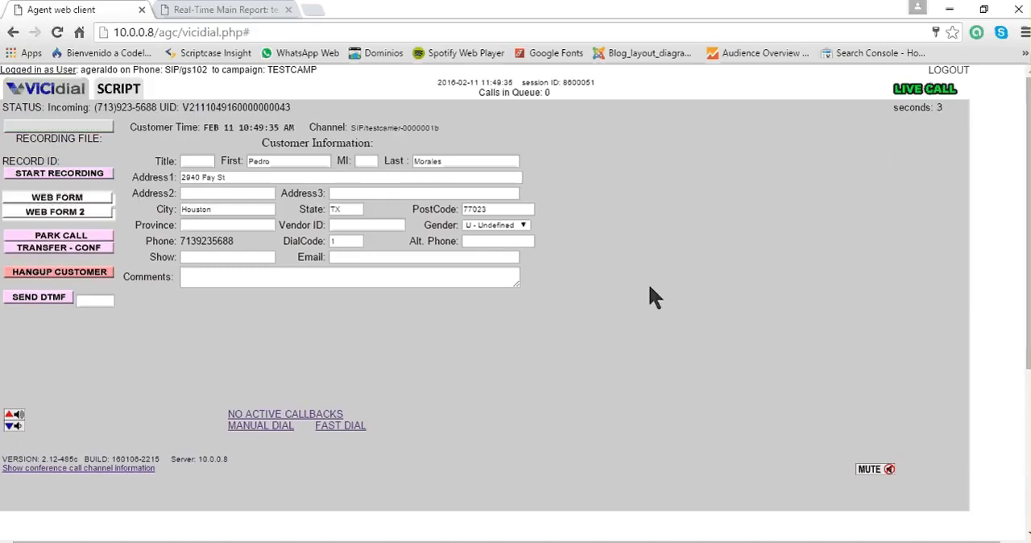
{"action": "mouse_move", "coordinate": [191, 353]}
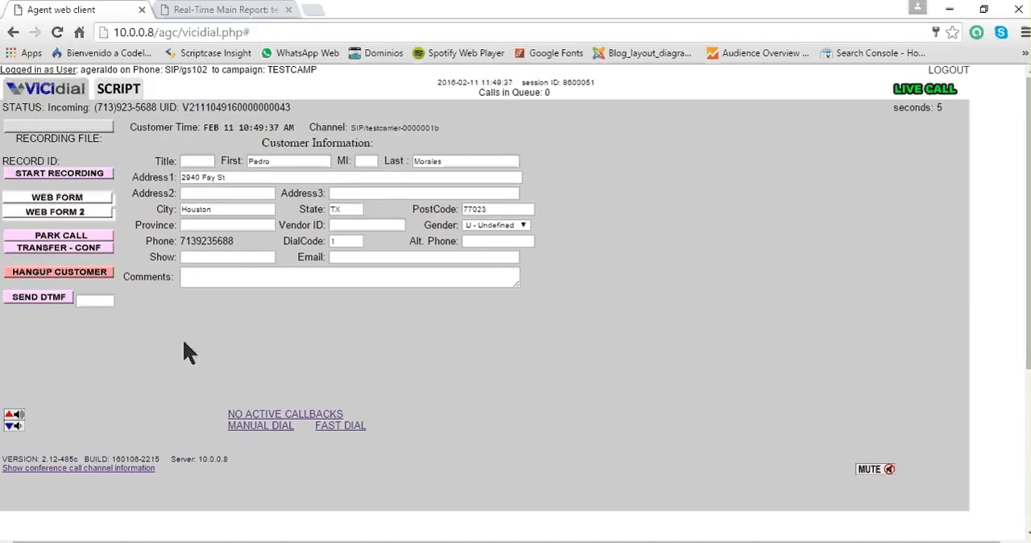
{"action": "mouse_move", "coordinate": [96, 277]}
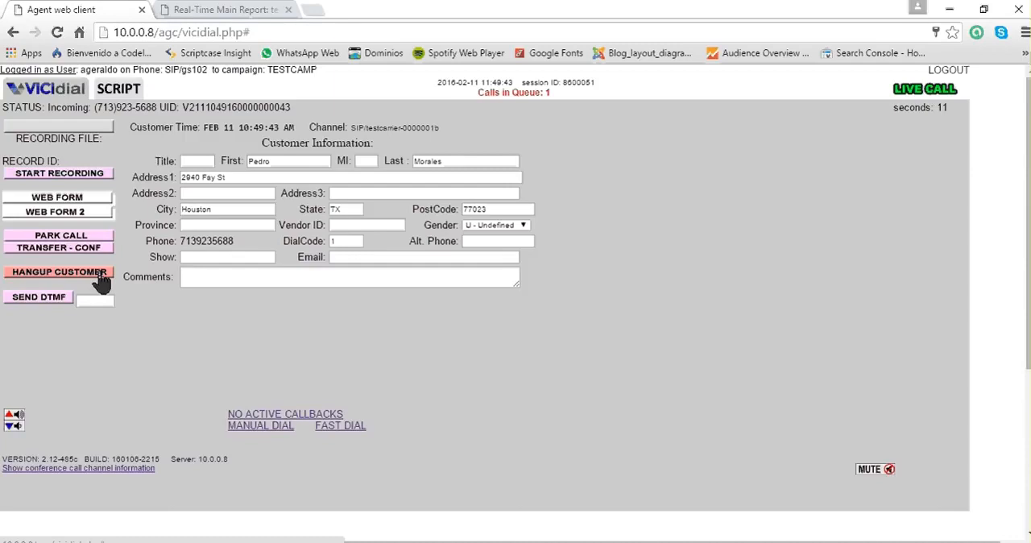
Hang up the customer call, mark it N - No Answer, and set agent dialing to pause.
{"action": "left_click", "coordinate": [58, 271]}
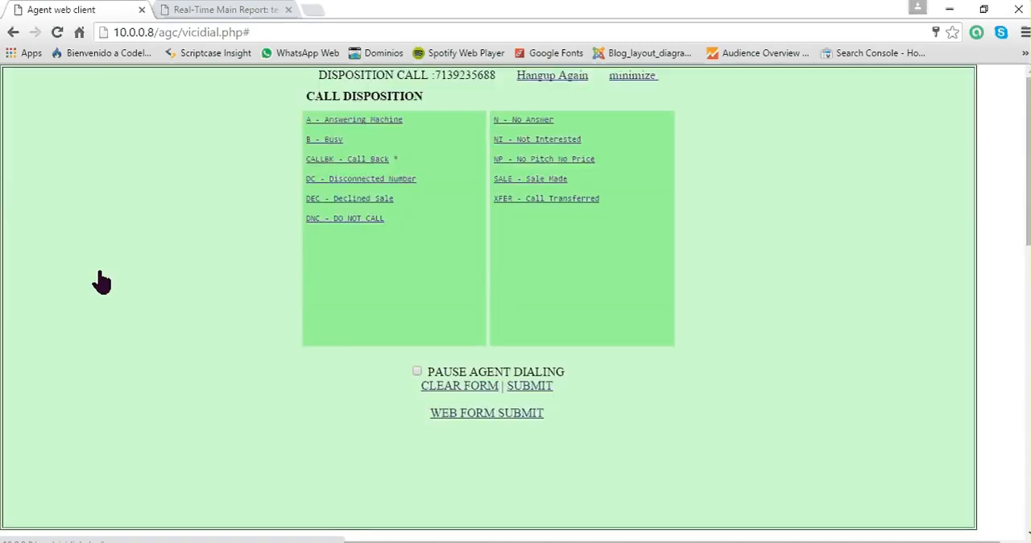
{"action": "mouse_move", "coordinate": [338, 120]}
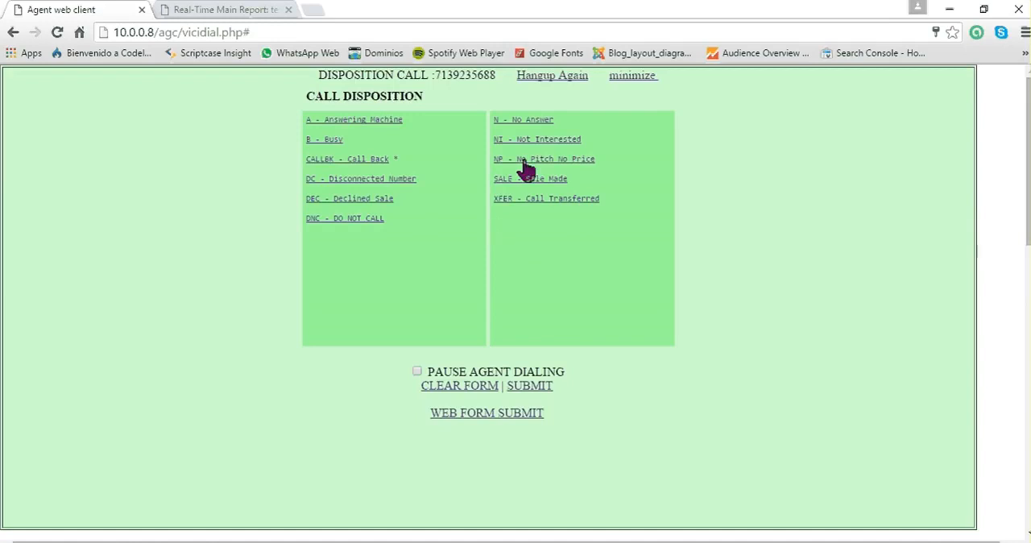
{"action": "mouse_move", "coordinate": [485, 222]}
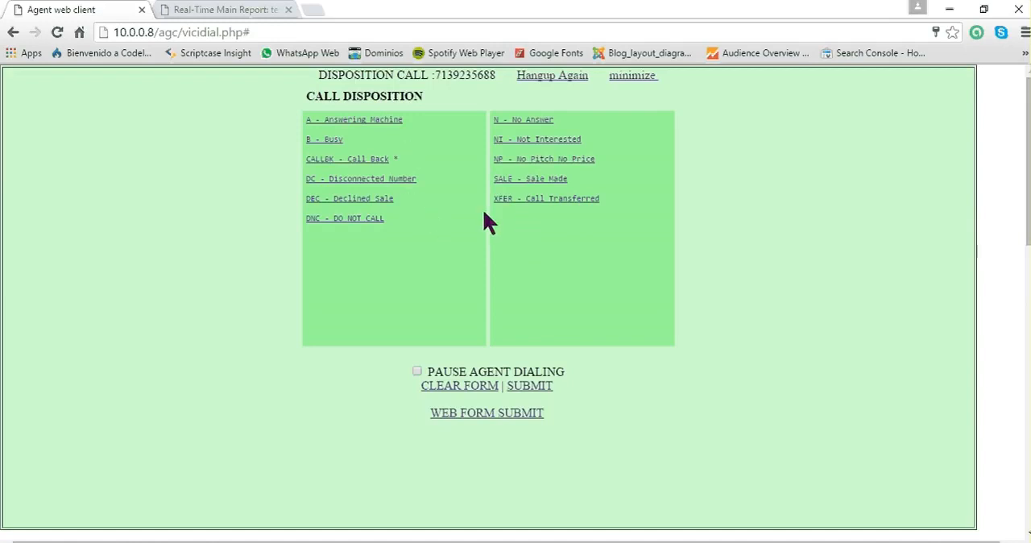
{"action": "mouse_move", "coordinate": [532, 251]}
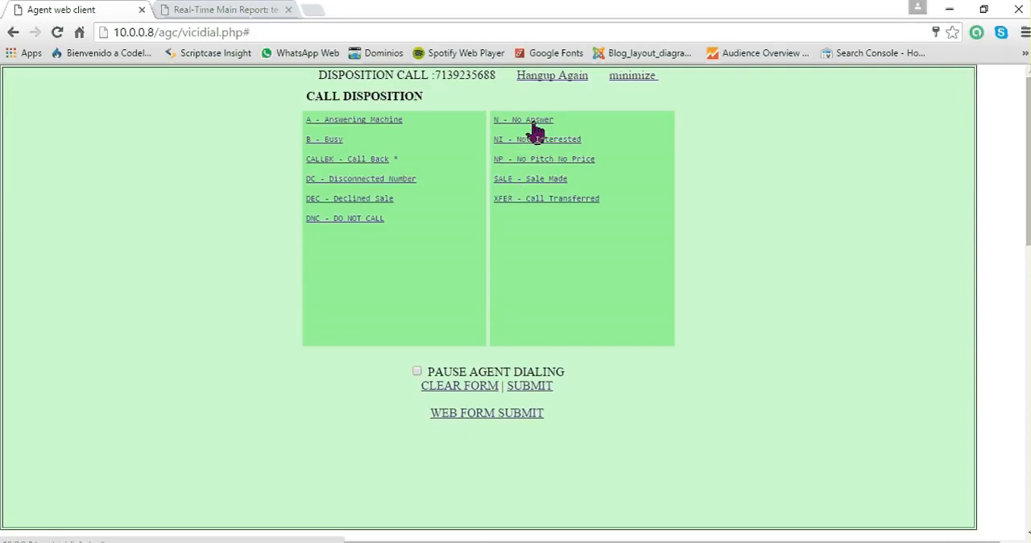
{"action": "left_click", "coordinate": [522, 119]}
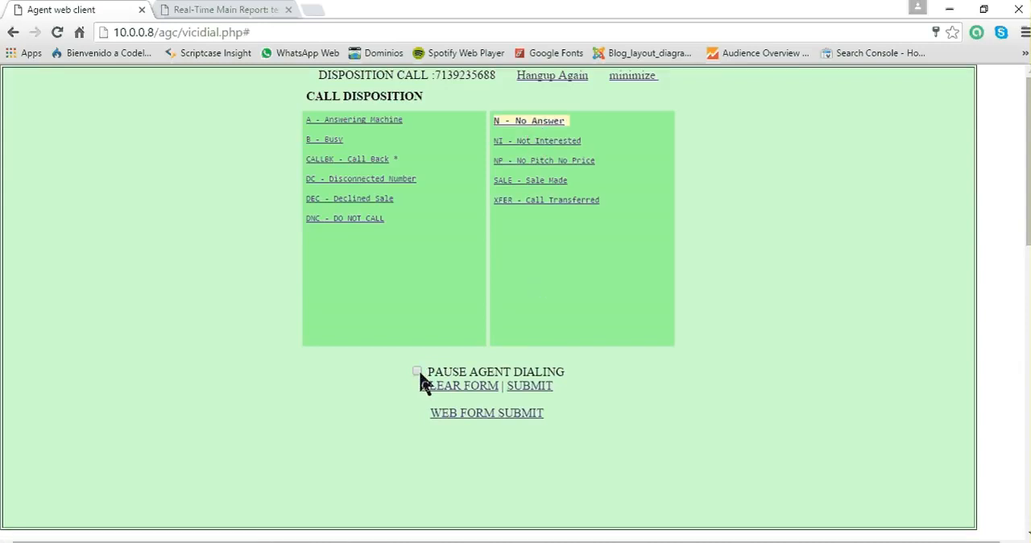
{"action": "left_click", "coordinate": [416, 370]}
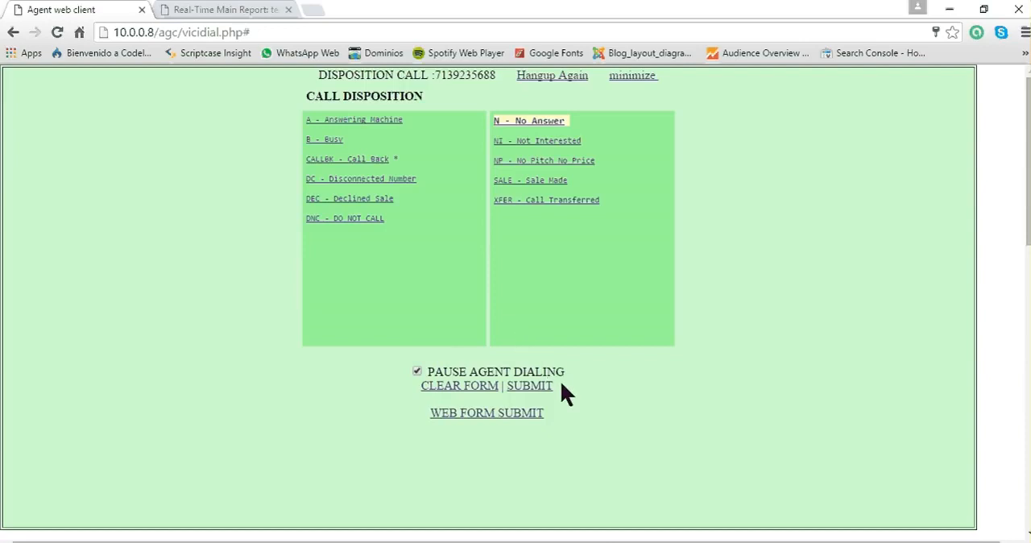
{"action": "mouse_move", "coordinate": [526, 341]}
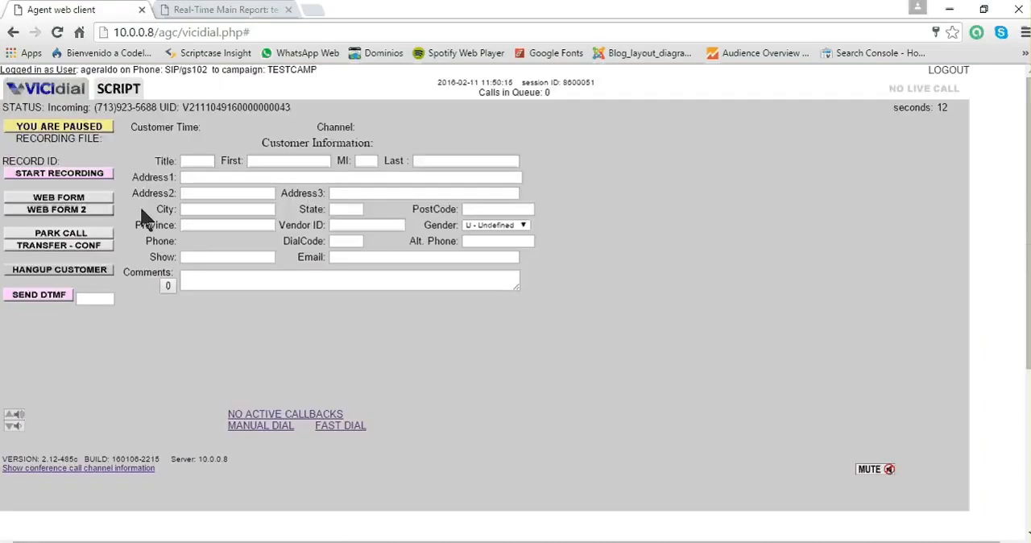
{"action": "mouse_move", "coordinate": [90, 166]}
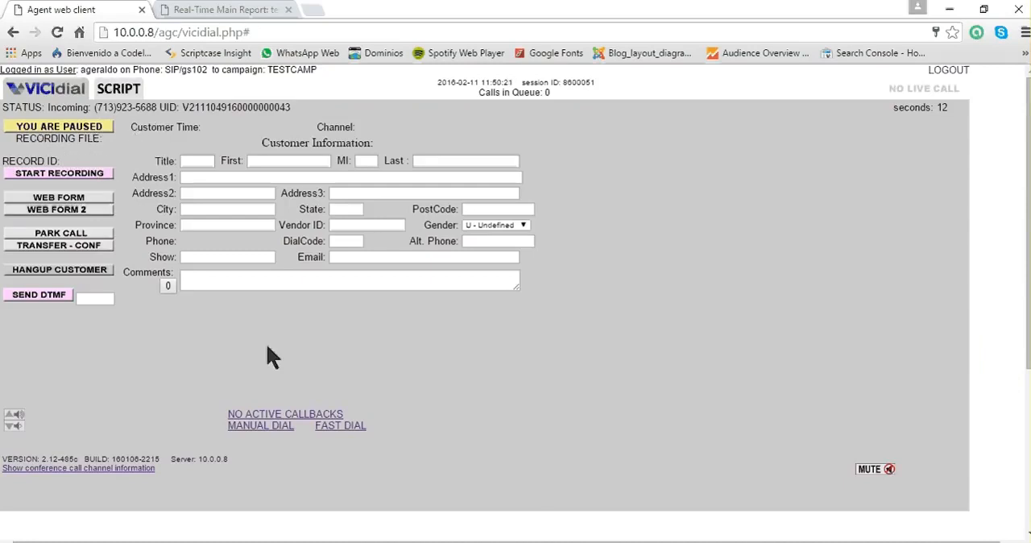
{"action": "mouse_move", "coordinate": [87, 143]}
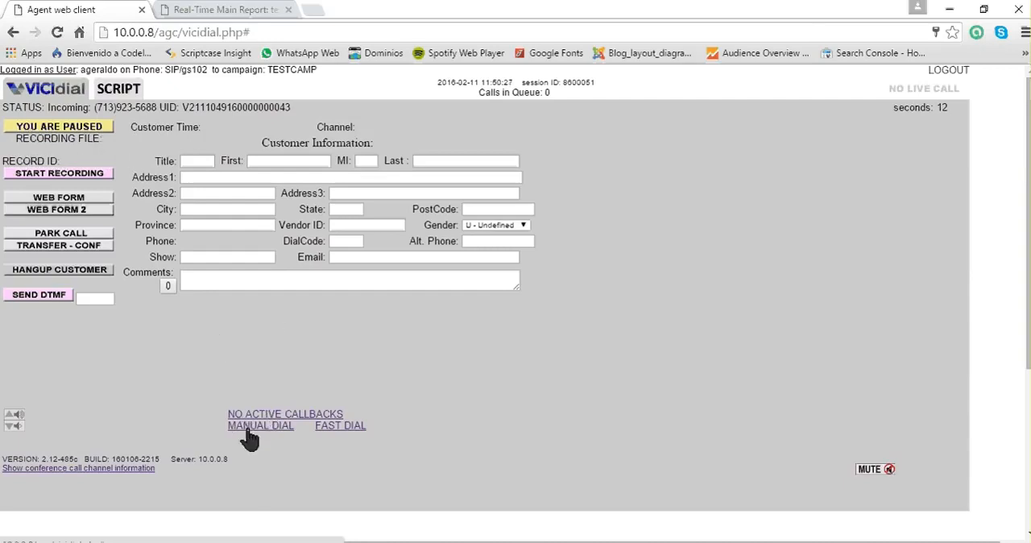
Start a new manual dial lead via the MANUAL DIAL link.
{"action": "left_click", "coordinate": [262, 425]}
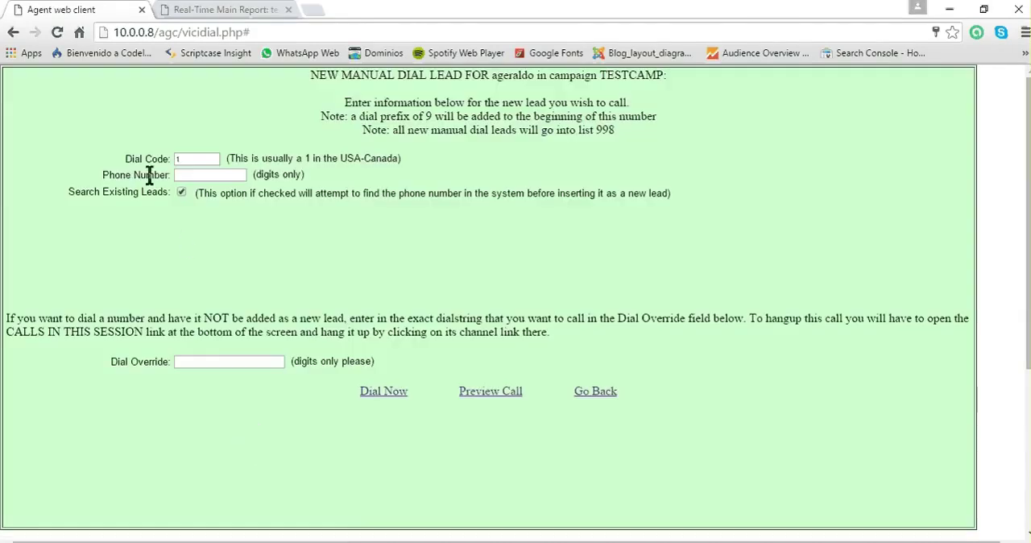
Select the Phone Number box of the manual dial lead form without dialing.
{"action": "left_click", "coordinate": [210, 174]}
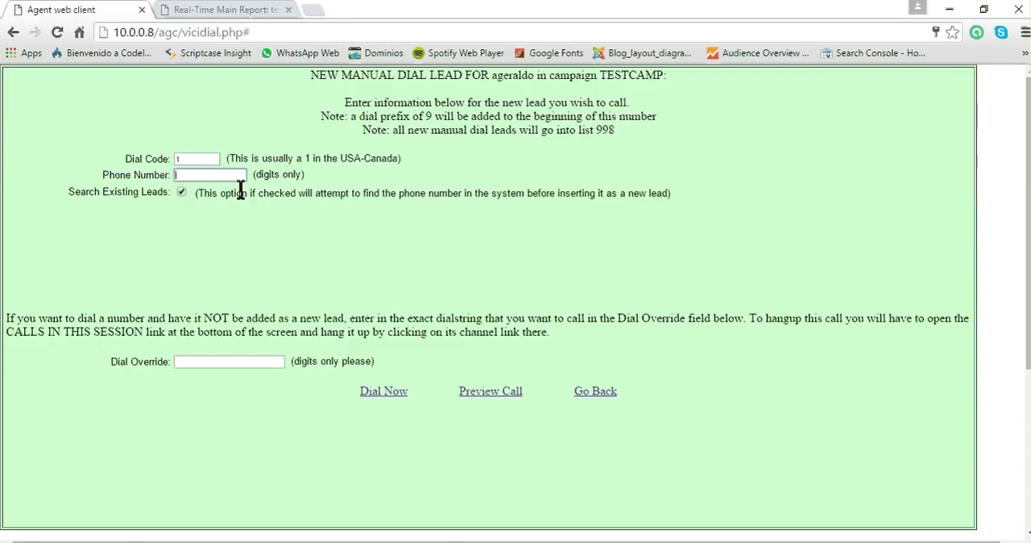
{"action": "mouse_move", "coordinate": [391, 423]}
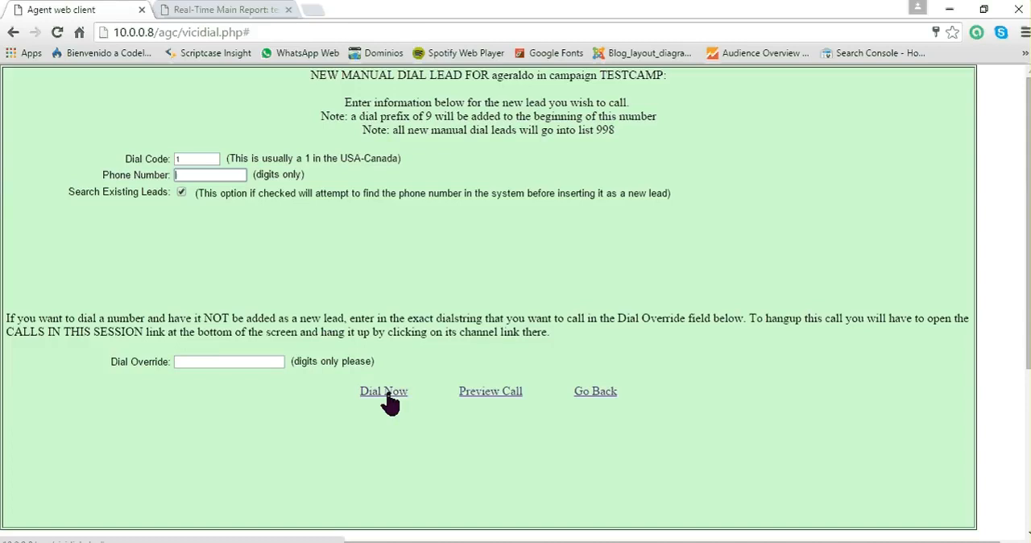
{"action": "mouse_move", "coordinate": [251, 261]}
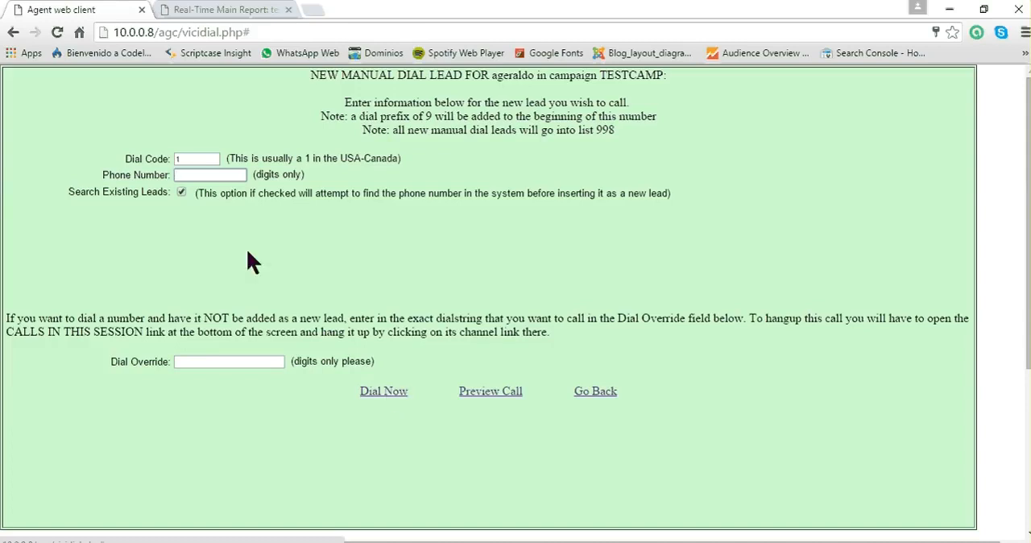
{"action": "mouse_move", "coordinate": [558, 374]}
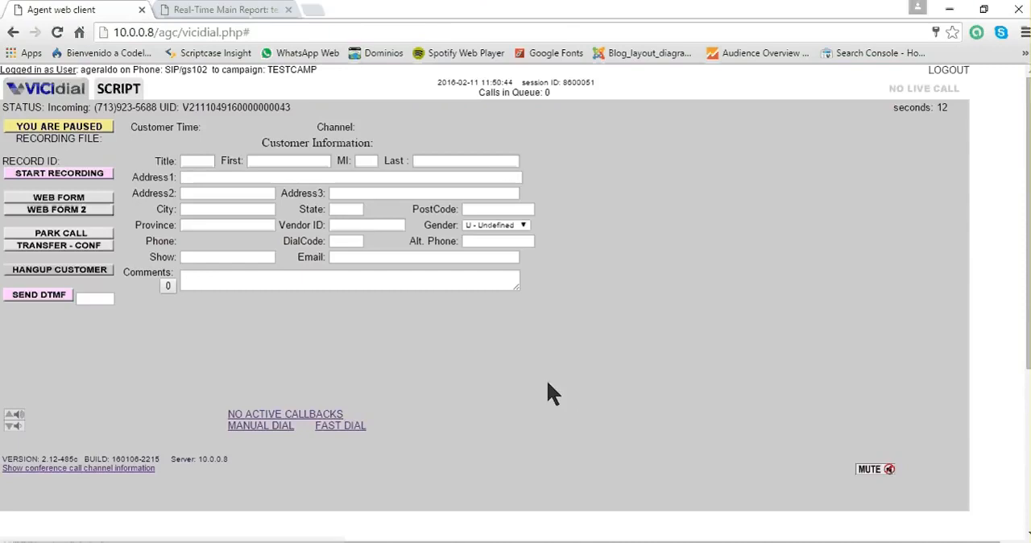
{"action": "mouse_move", "coordinate": [112, 335]}
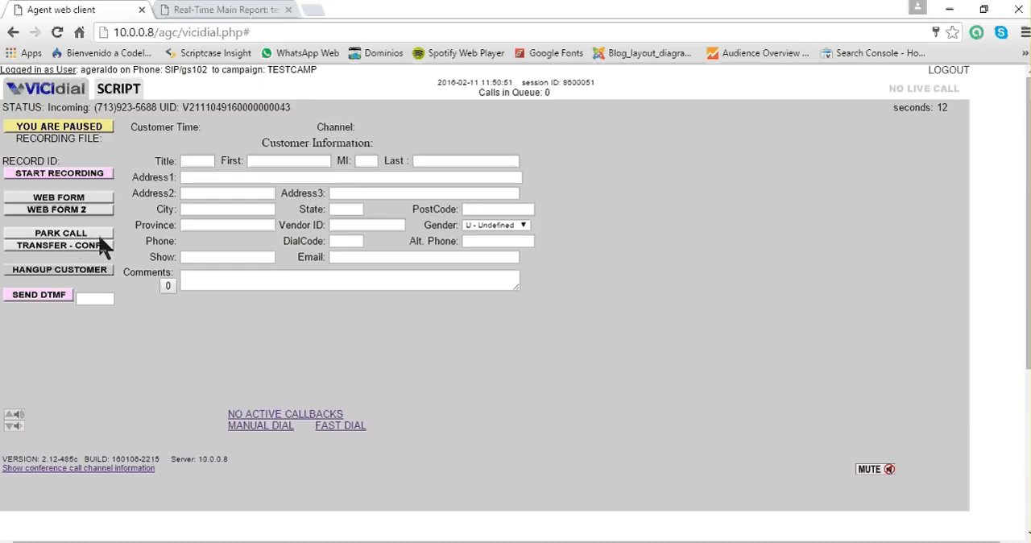
{"action": "mouse_move", "coordinate": [84, 257]}
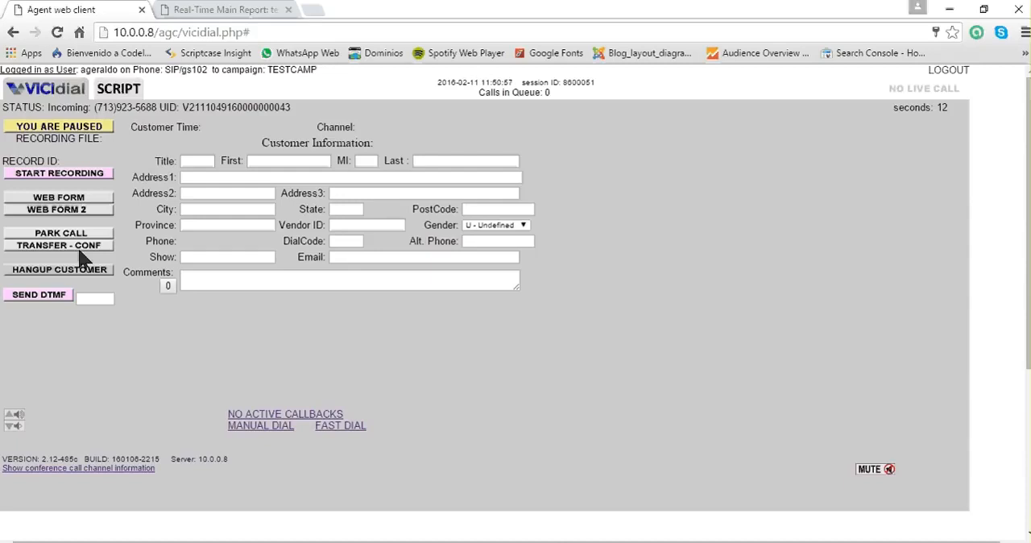
{"action": "mouse_move", "coordinate": [77, 280]}
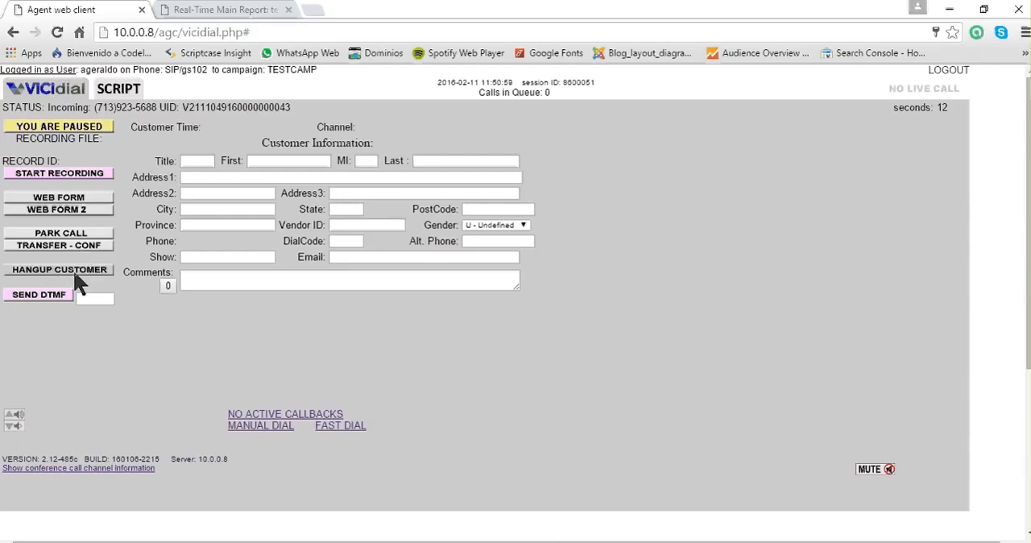
{"action": "mouse_move", "coordinate": [93, 296]}
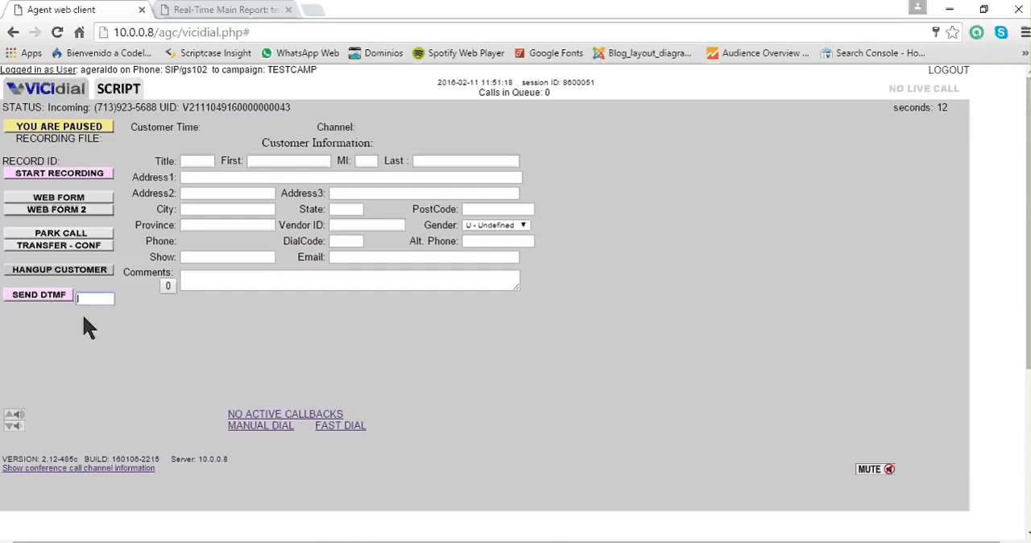
Send DTMF digit 1, then log the agent out via LOGOUT.
{"action": "type", "text": "1"}
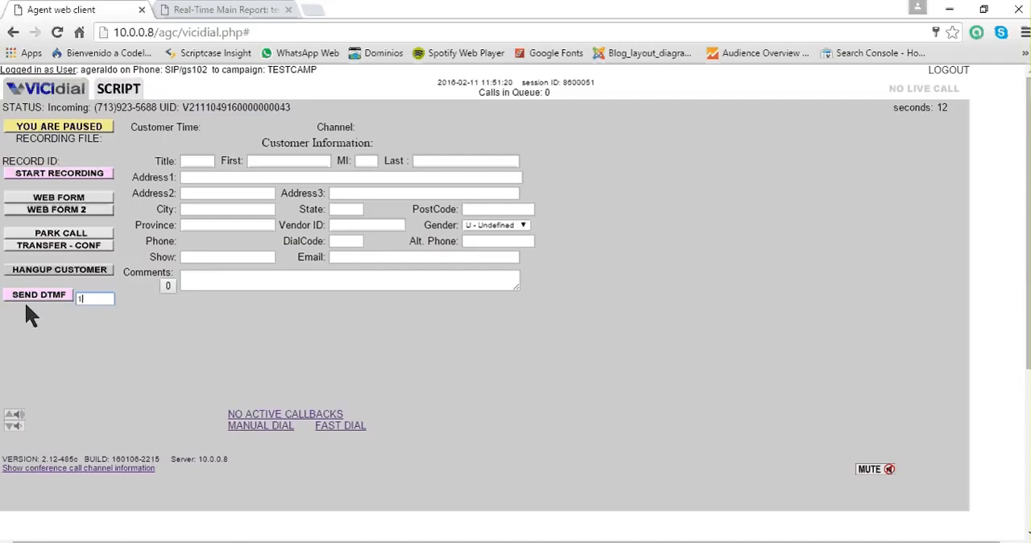
{"action": "mouse_move", "coordinate": [132, 325]}
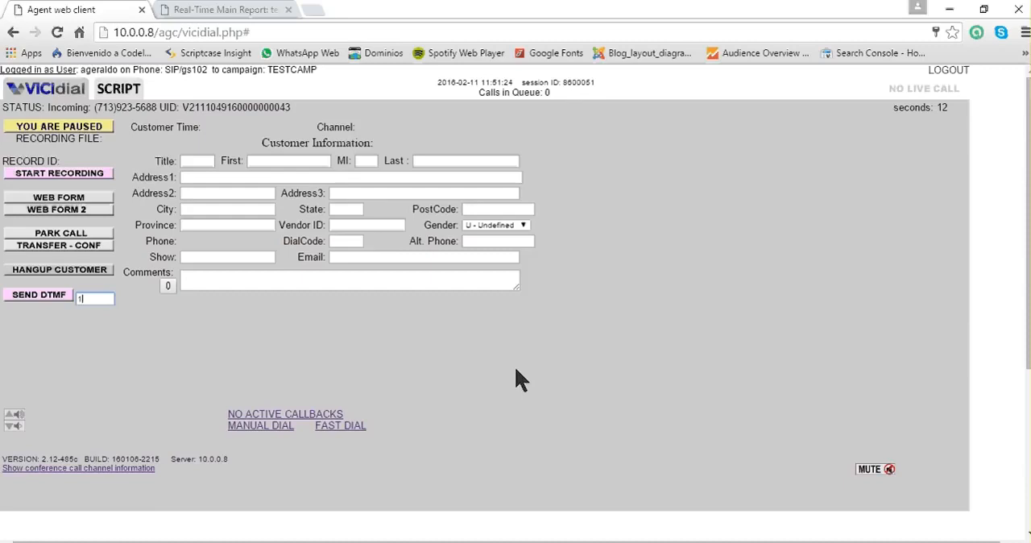
{"action": "mouse_move", "coordinate": [525, 379]}
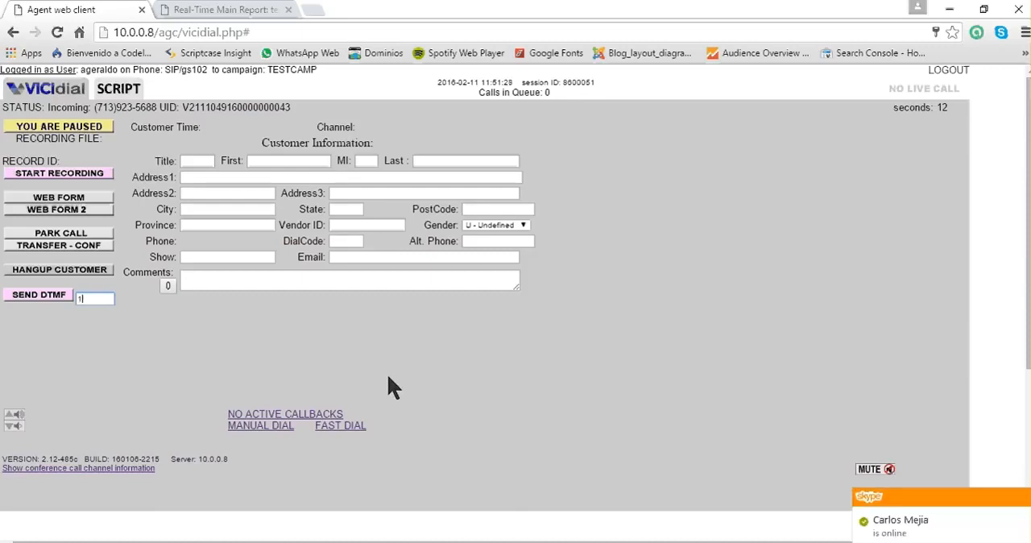
{"action": "mouse_move", "coordinate": [966, 104]}
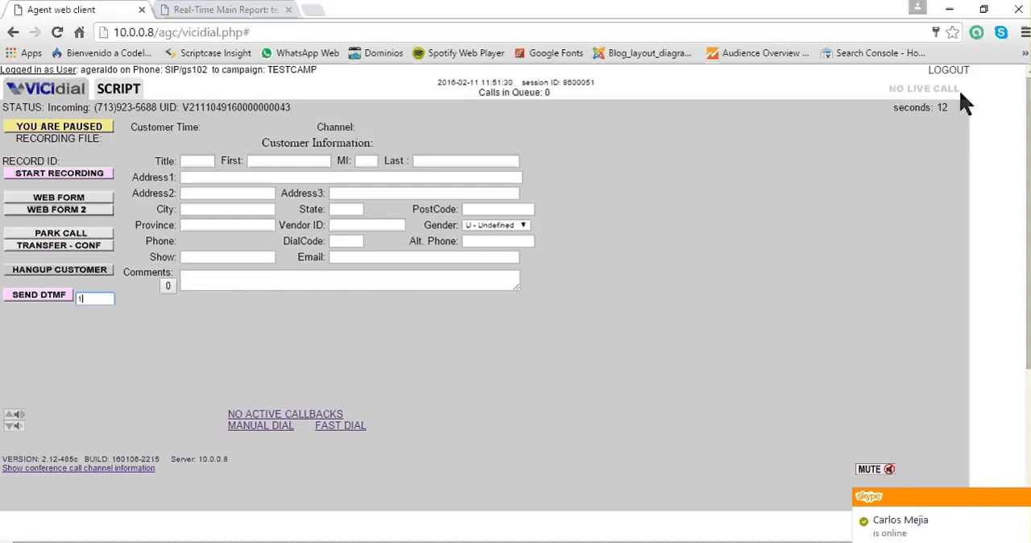
{"action": "left_click", "coordinate": [948, 74]}
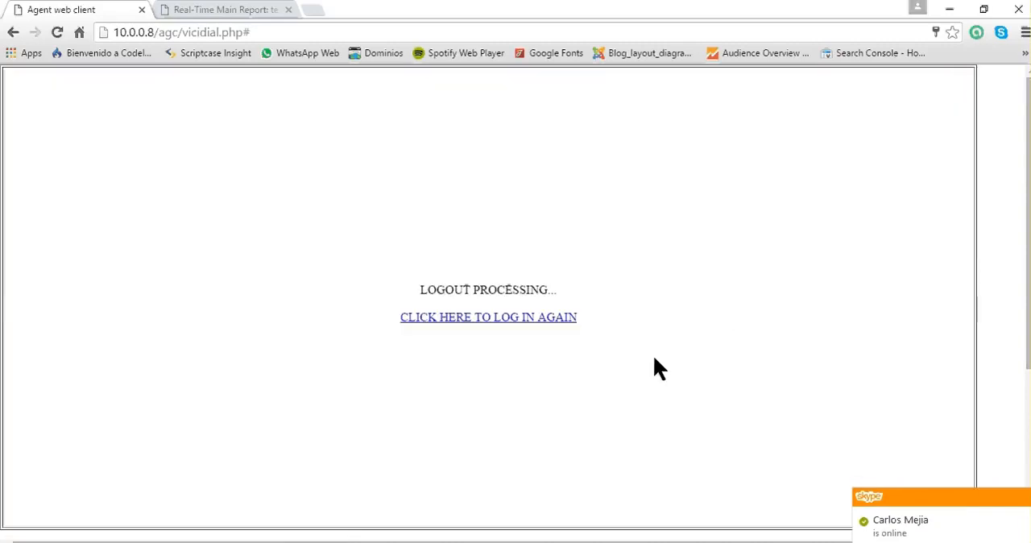